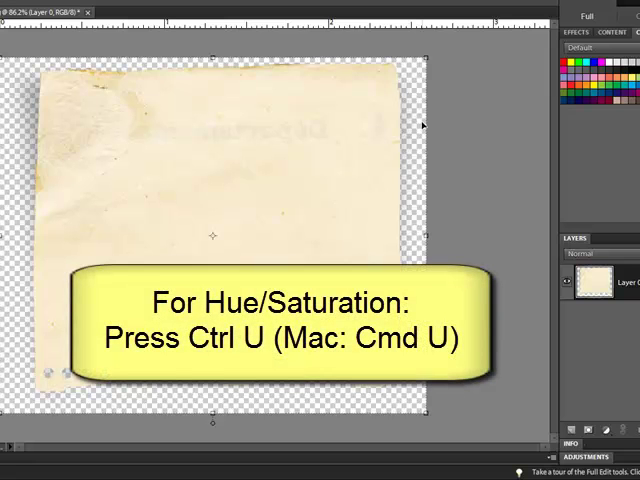
- Drop Hue/Saturation saturation to -100 so the yellowed paper turns grayscale
key("ctrl+u")
type("-100")
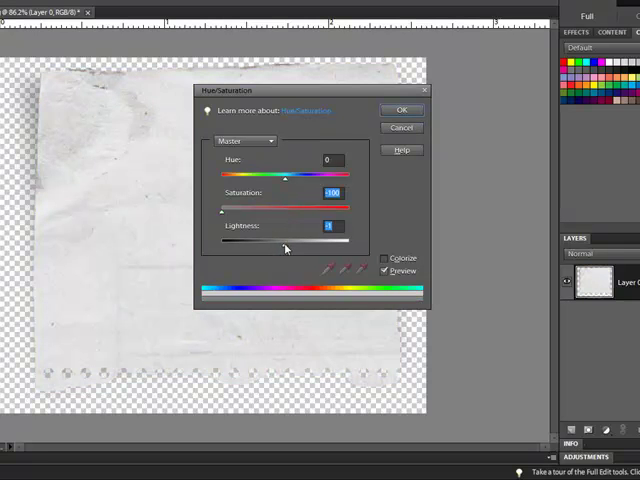
left_click_drag(280, 248, 308, 248)
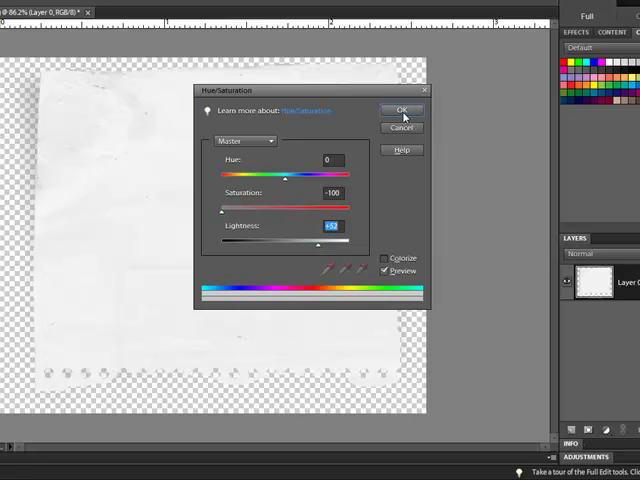
left_click(400, 110)
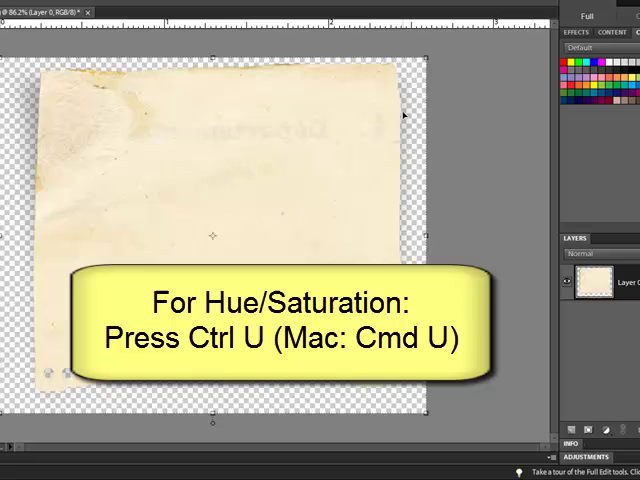
- Reapply Hue/Saturation at -100 saturation, leaving a fully gray paper texture
key("ctrl+u")
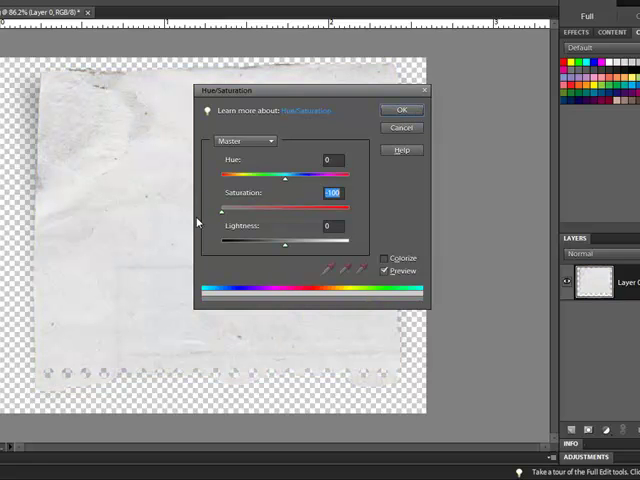
left_click(328, 160)
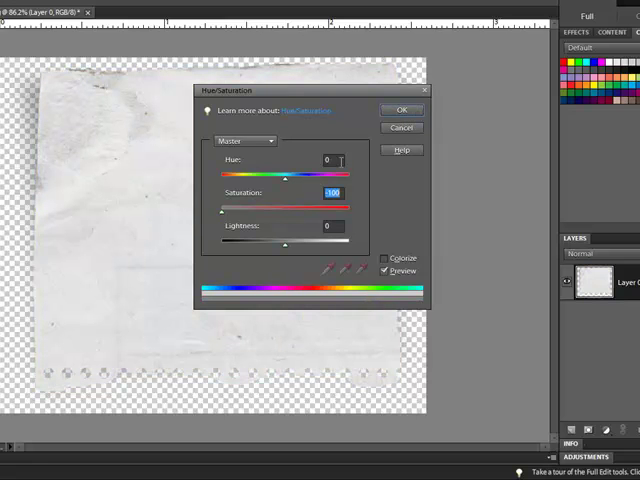
left_click(400, 110)
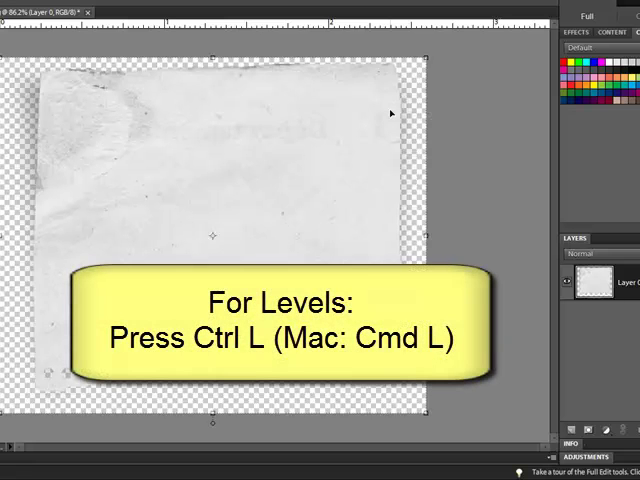
- Brighten the paper with Levels: raise highlights and midtones, lift output blacks to soften darks
key("ctrl+l")
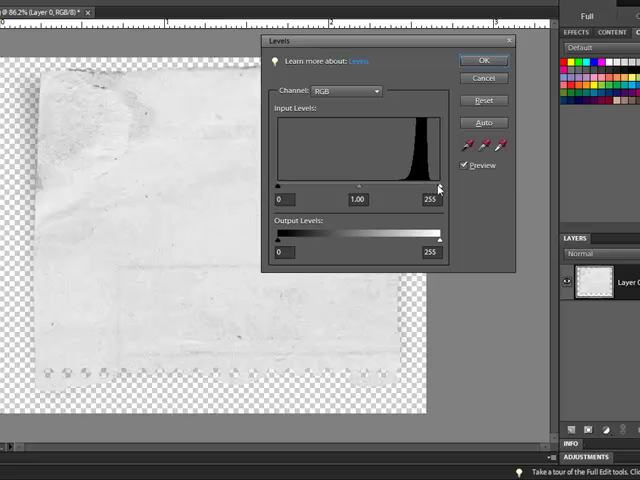
left_click_drag(432, 188, 428, 188)
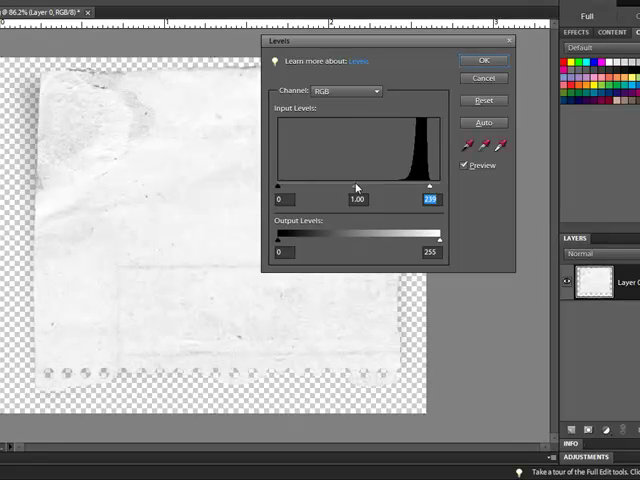
left_click_drag(348, 188, 330, 188)
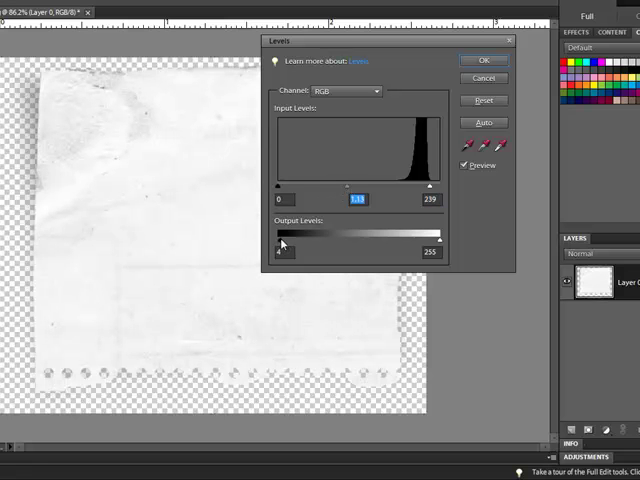
left_click_drag(278, 238, 300, 238)
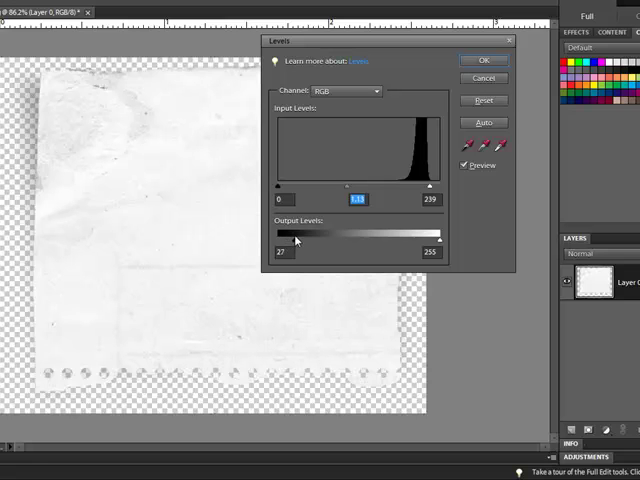
left_click(290, 252)
type("0.93")
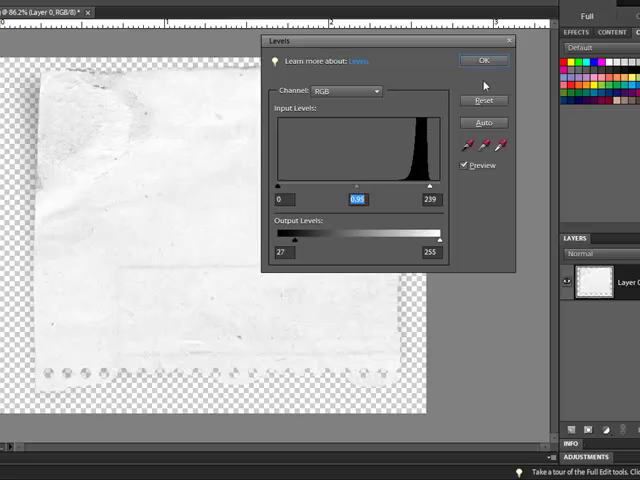
left_click(484, 60)
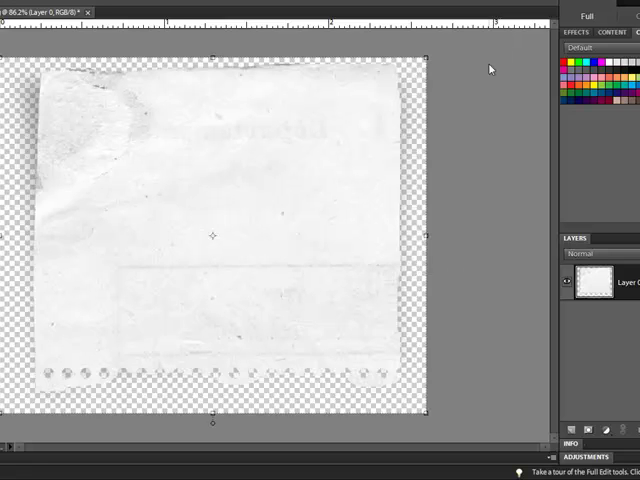